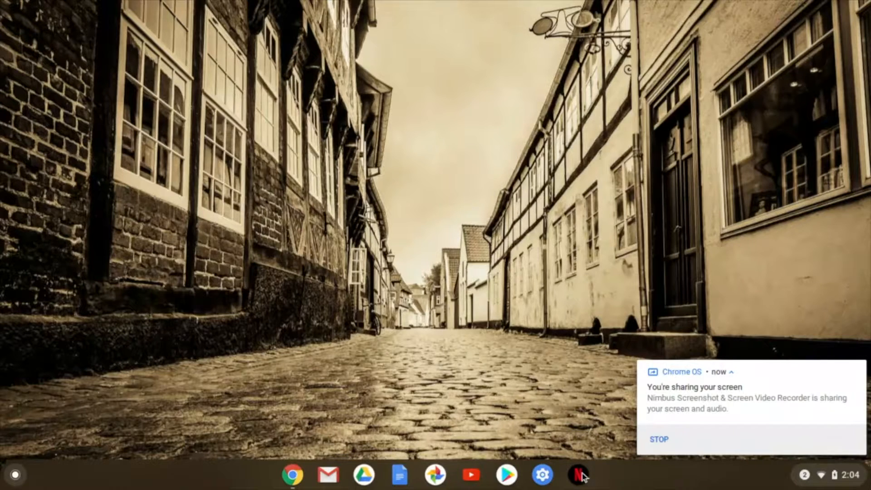
{"action": "mouse_move", "coordinate": [542, 475]}
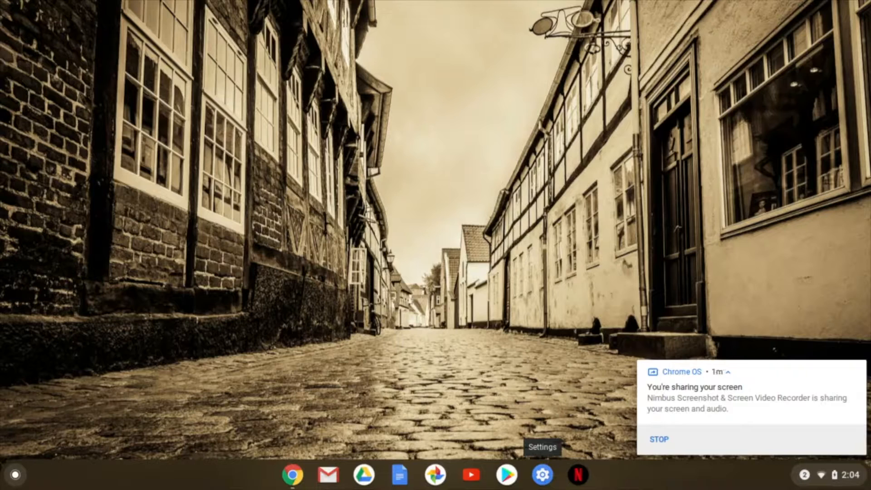
{"action": "mouse_move", "coordinate": [863, 480]}
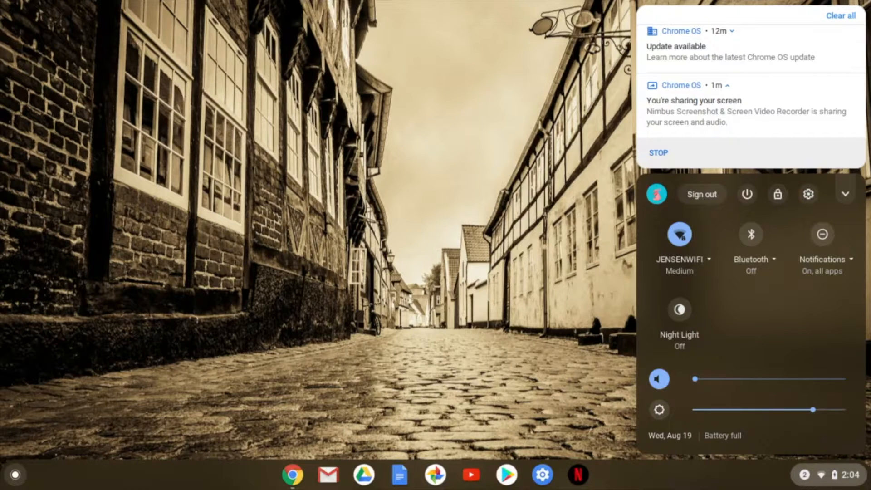
{"action": "mouse_move", "coordinate": [808, 194]}
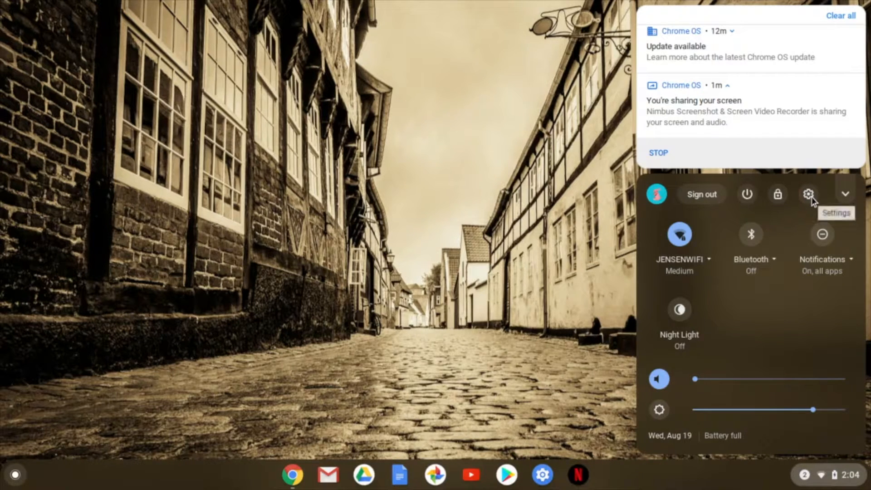
Open Chrome OS Settings from quick settings and expand the Advanced categories.
{"action": "left_click", "coordinate": [808, 194]}
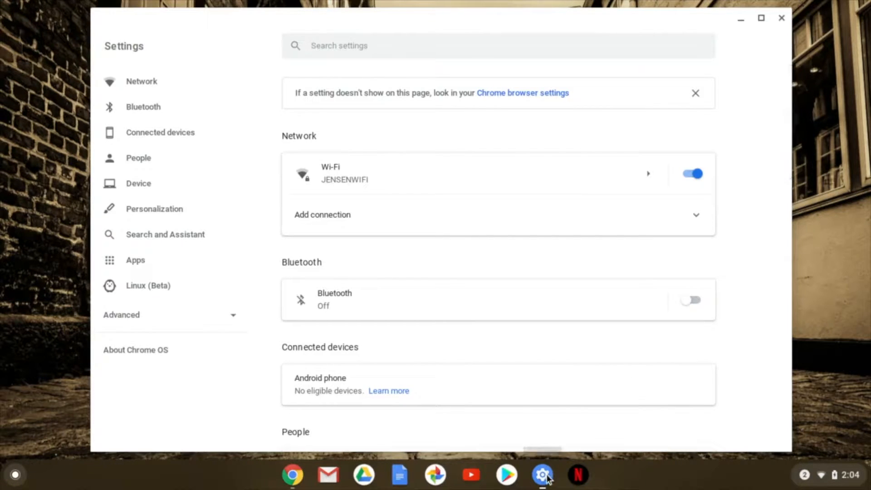
{"action": "right_click", "coordinate": [541, 474]}
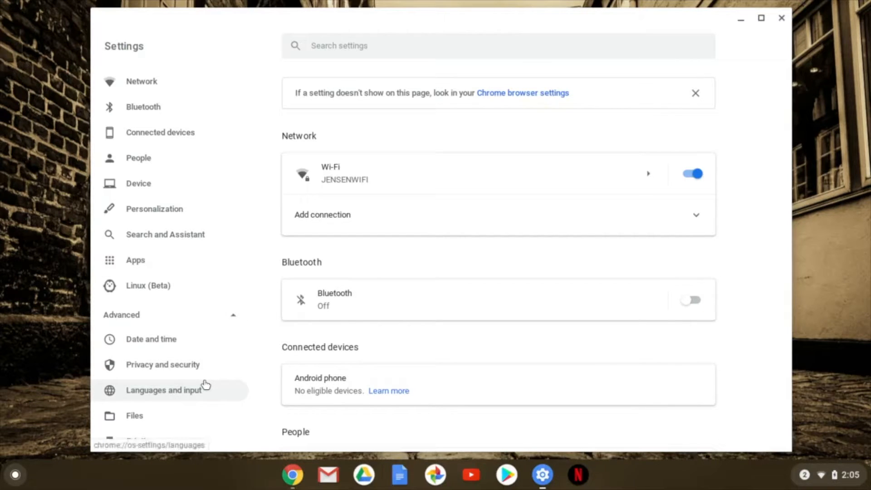
Go to the Languages and input page under Advanced.
{"action": "left_click", "coordinate": [164, 389]}
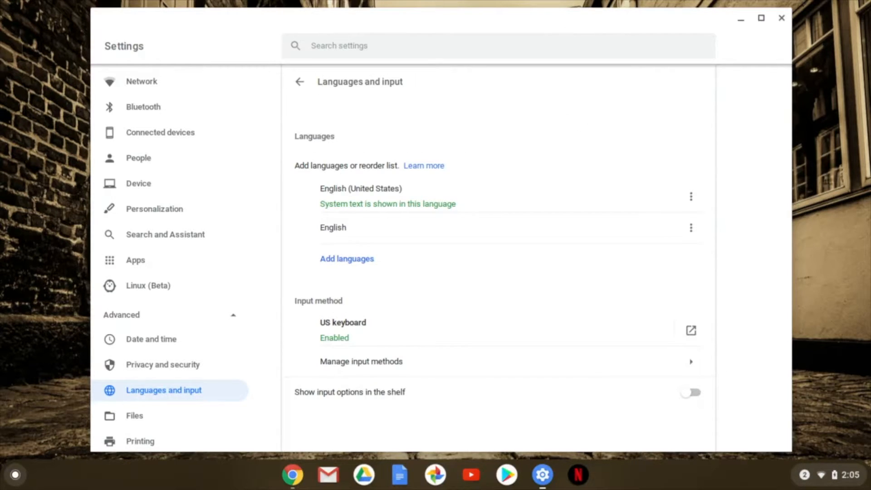
{"action": "mouse_move", "coordinate": [297, 304]}
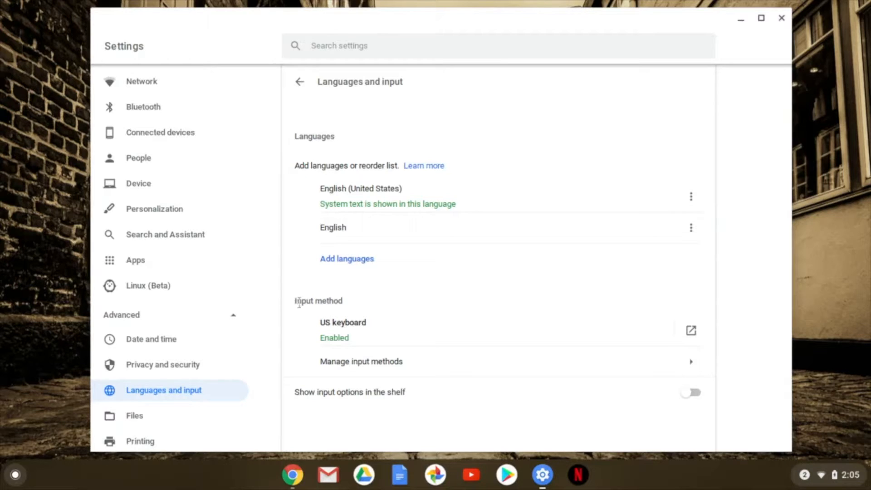
{"action": "mouse_move", "coordinate": [449, 299]}
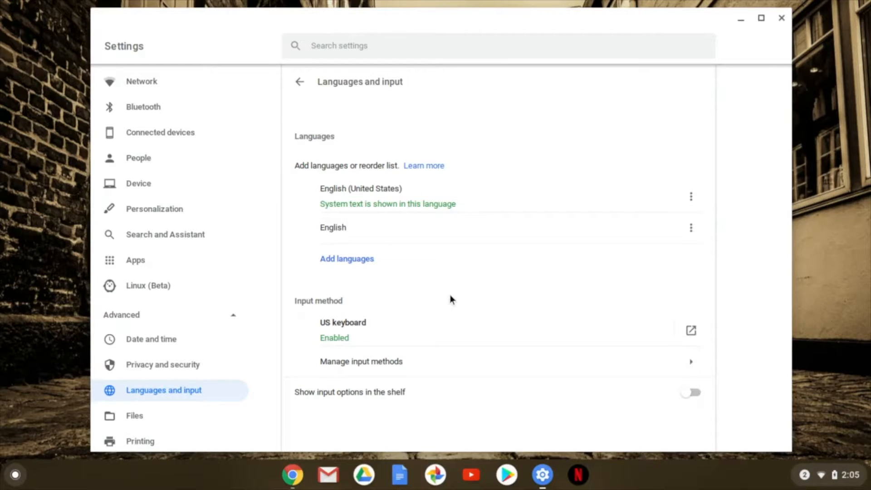
{"action": "mouse_move", "coordinate": [394, 187]}
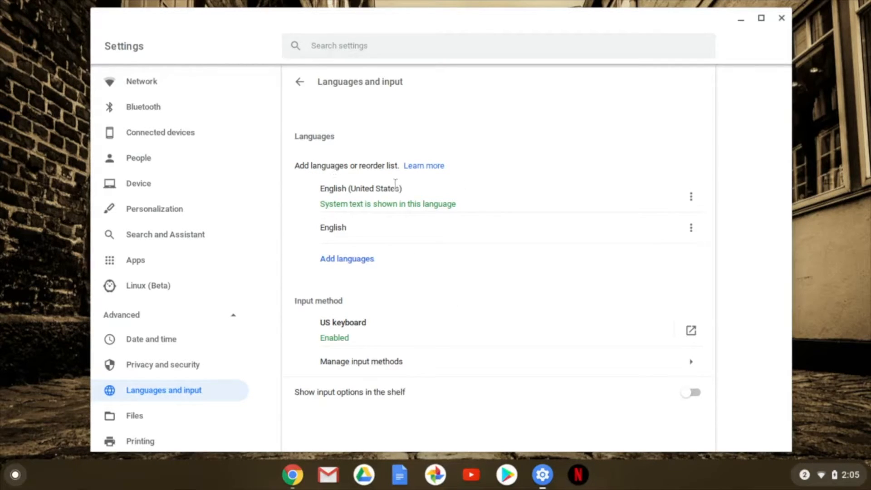
{"action": "mouse_move", "coordinate": [504, 196]}
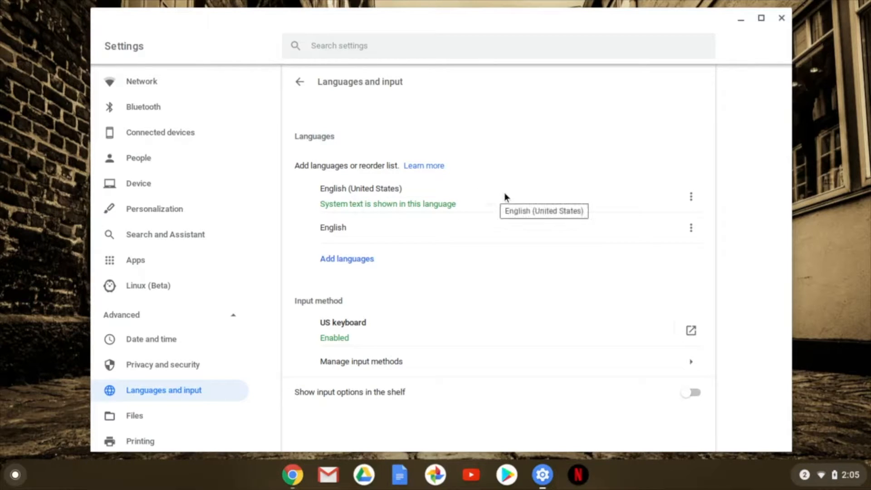
{"action": "mouse_move", "coordinate": [249, 321]}
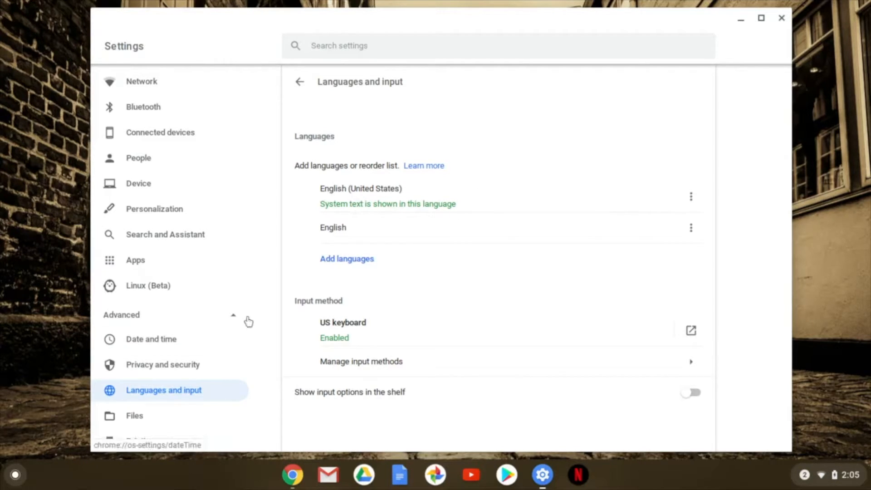
In Add languages, scroll down the list and tick Spanish - español.
{"action": "left_click", "coordinate": [346, 258]}
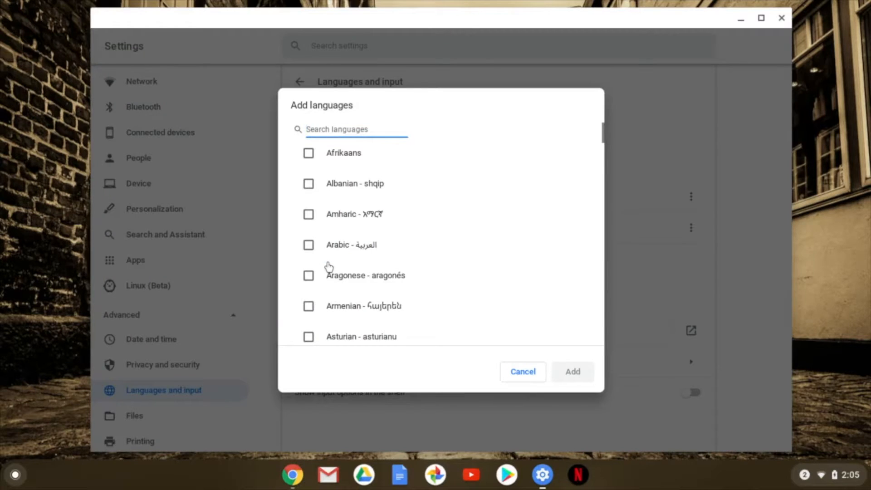
{"action": "scroll", "scroll_direction": "down", "scroll_amount": 3}
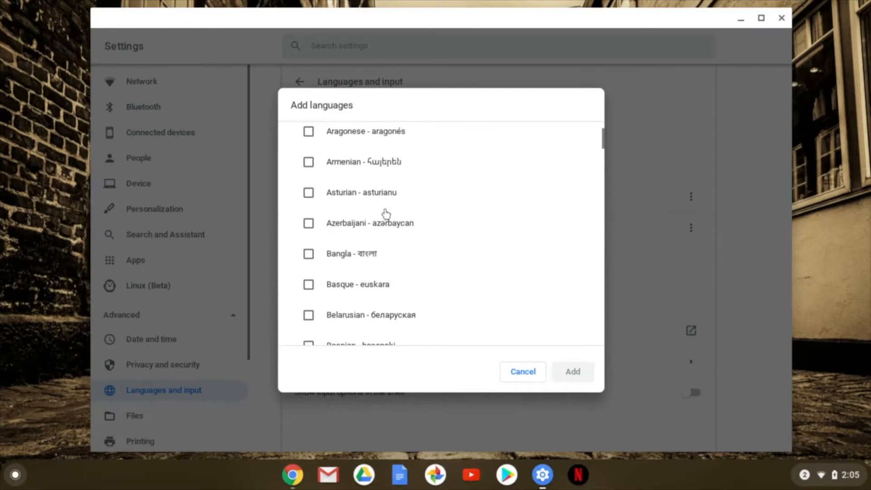
{"action": "scroll", "scroll_direction": "down", "scroll_amount": 3}
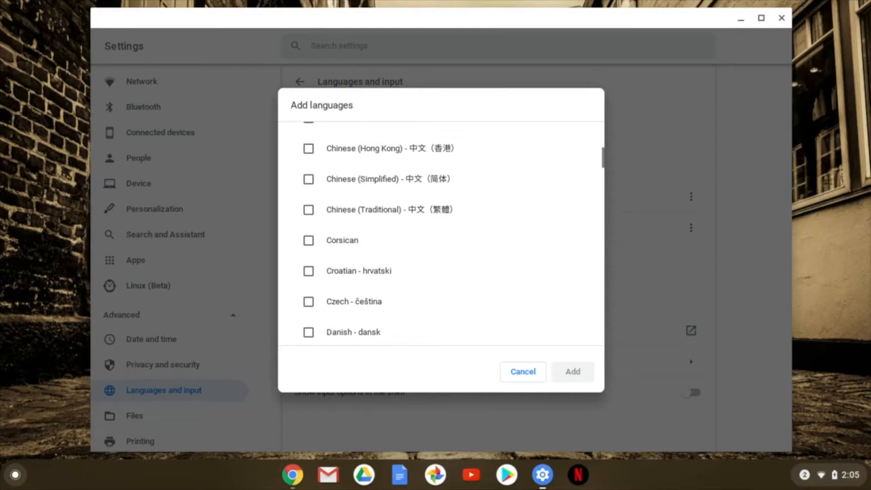
{"action": "scroll", "scroll_direction": "down", "scroll_amount": 3}
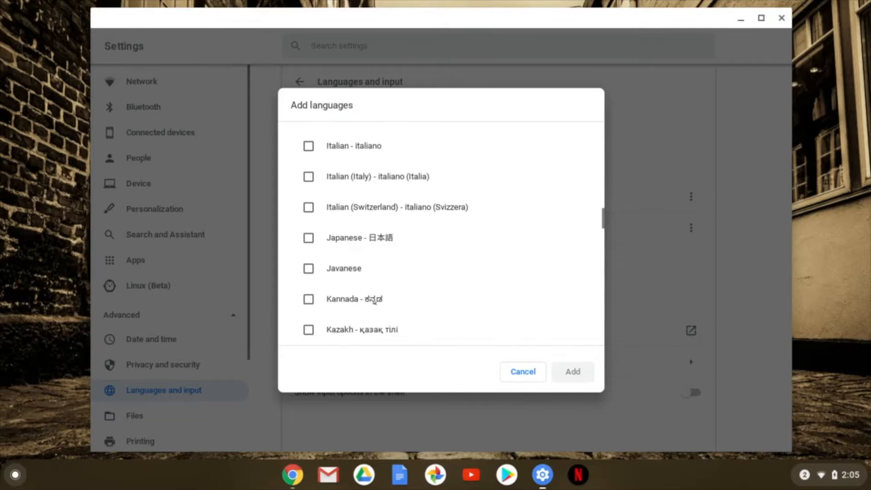
{"action": "scroll", "scroll_direction": "down", "scroll_amount": 3}
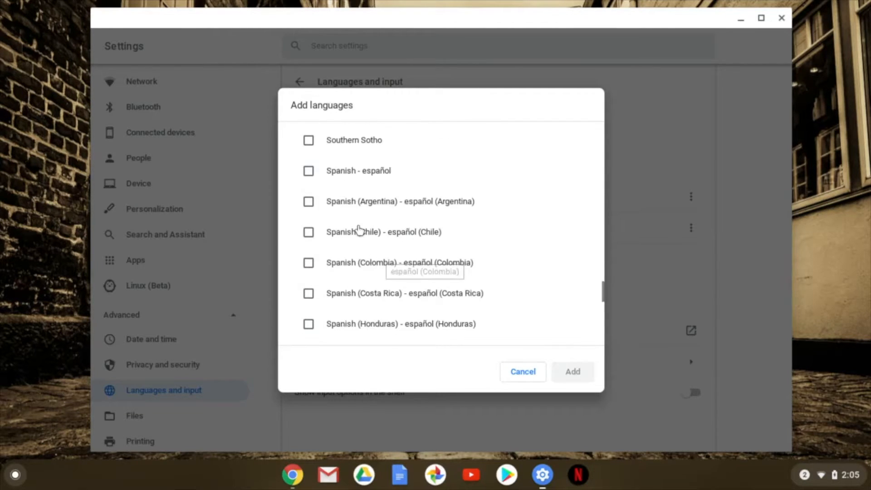
{"action": "scroll", "scroll_direction": "down", "scroll_amount": 3}
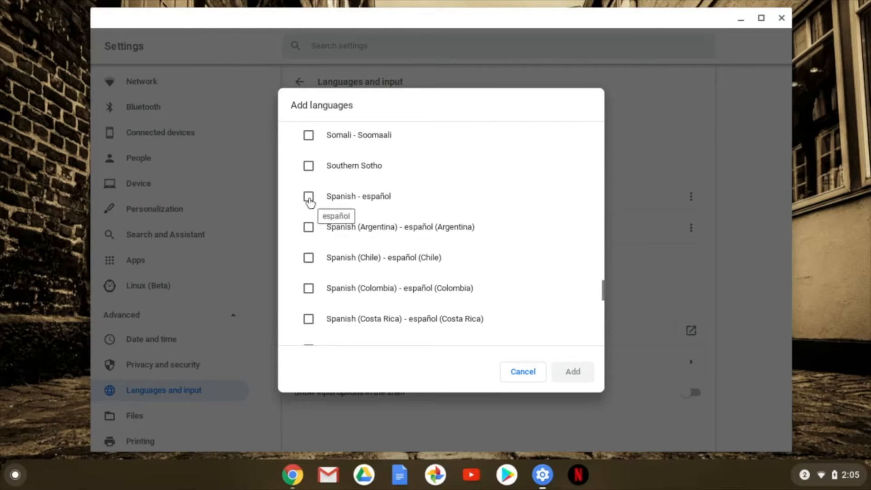
{"action": "mouse_move", "coordinate": [399, 224]}
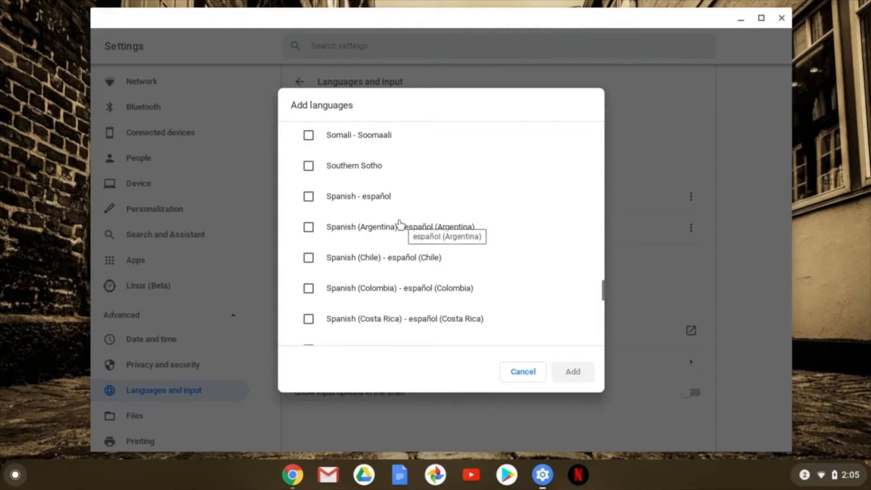
{"action": "mouse_move", "coordinate": [363, 198]}
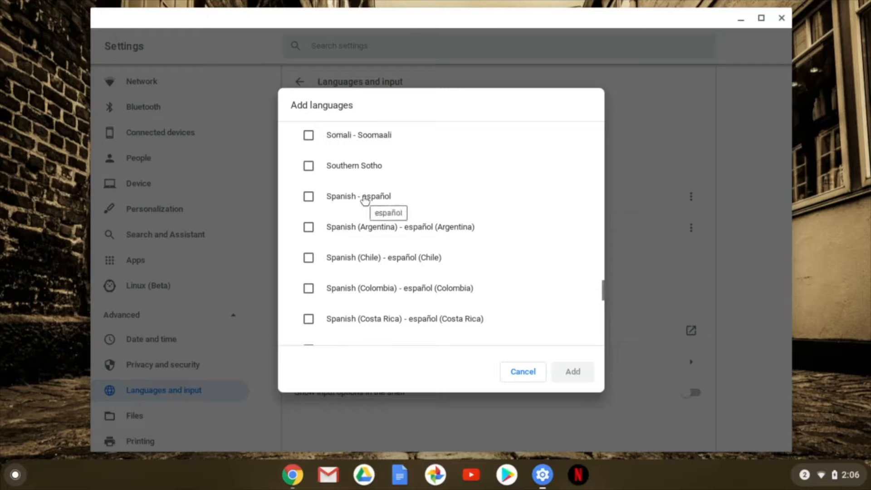
{"action": "left_click", "coordinate": [309, 196]}
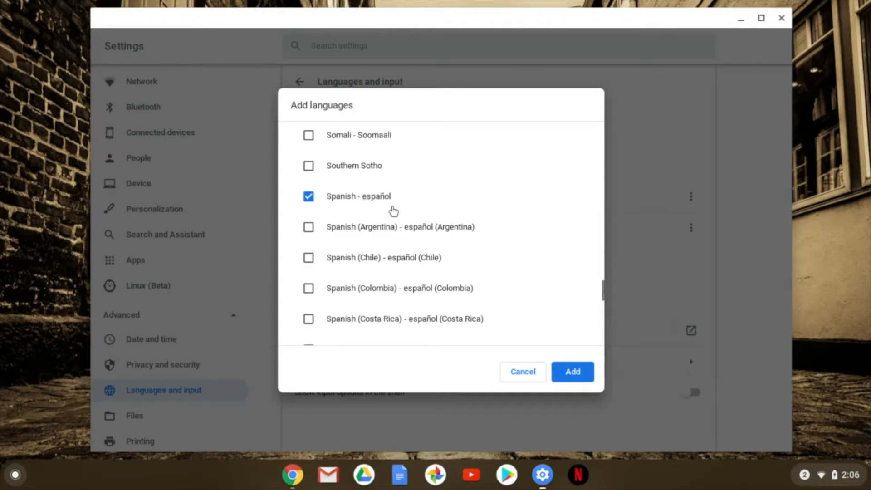
Add Spanish and set it to show system text, deferring the restart.
{"action": "left_click", "coordinate": [572, 371]}
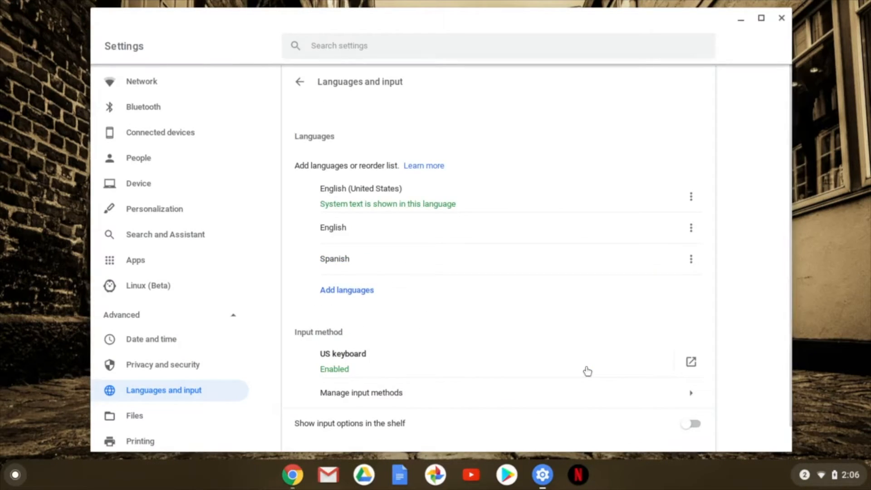
{"action": "mouse_move", "coordinate": [691, 259]}
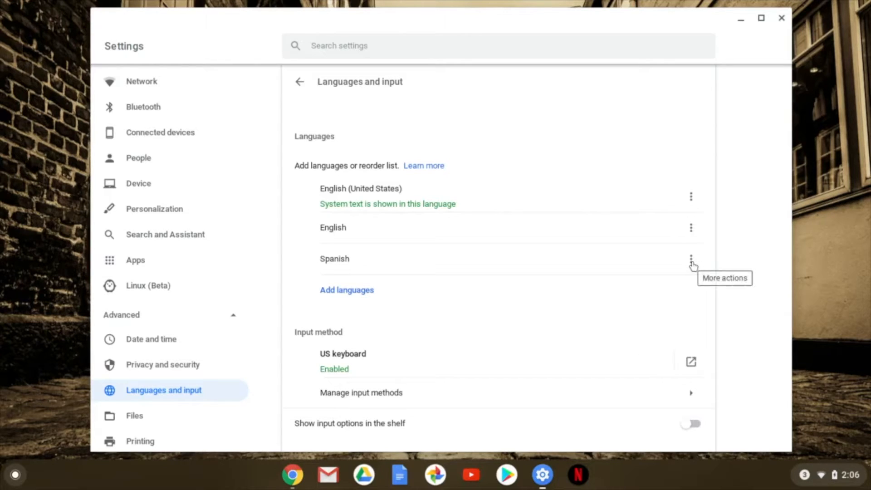
{"action": "left_click", "coordinate": [690, 262]}
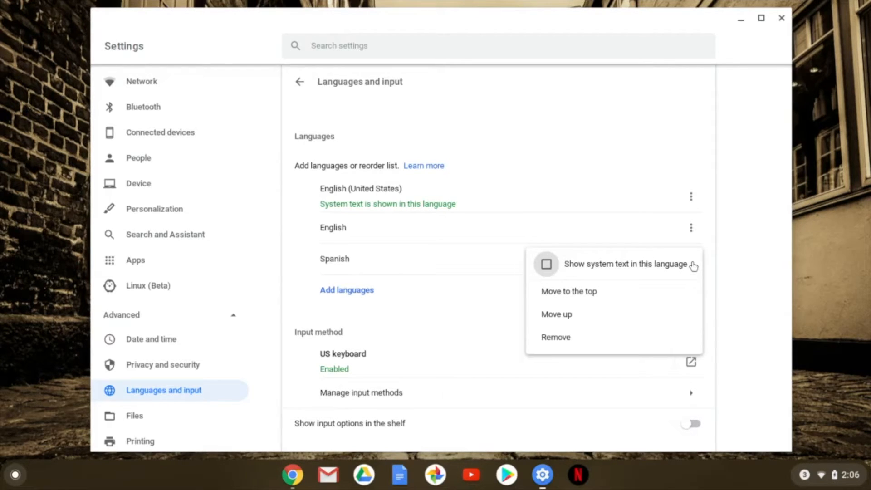
{"action": "mouse_move", "coordinate": [660, 270]}
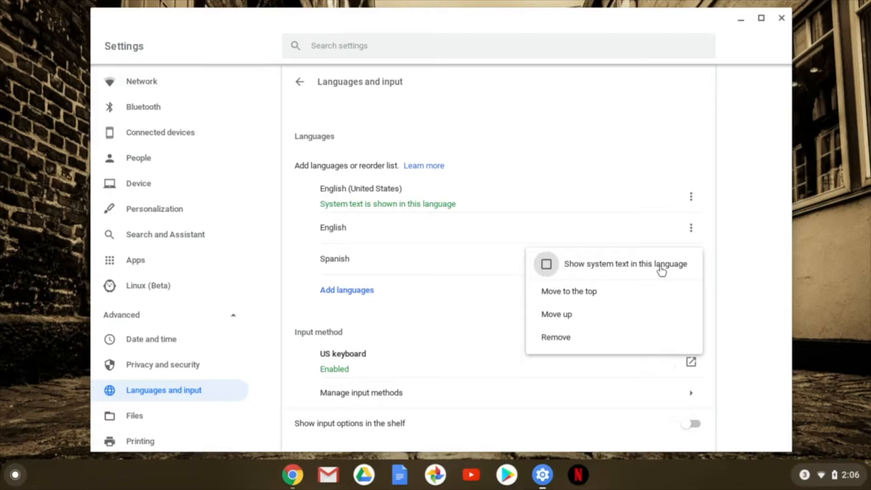
{"action": "mouse_move", "coordinate": [635, 302]}
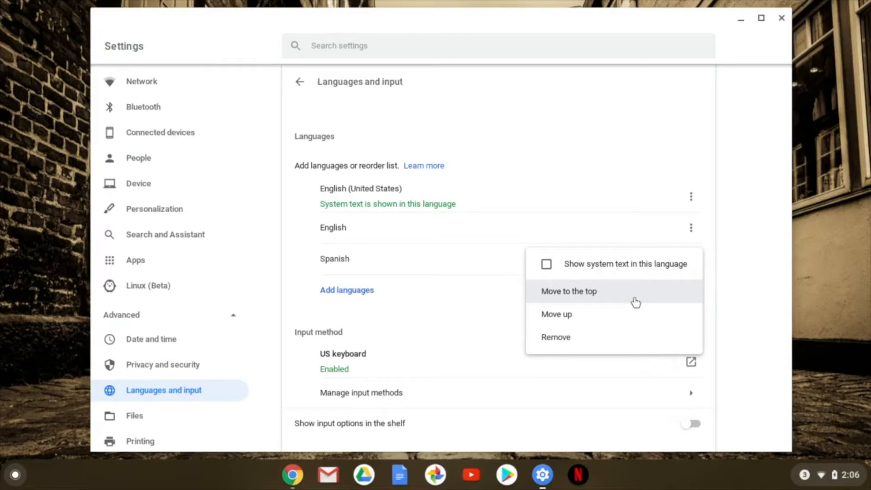
{"action": "mouse_move", "coordinate": [622, 337]}
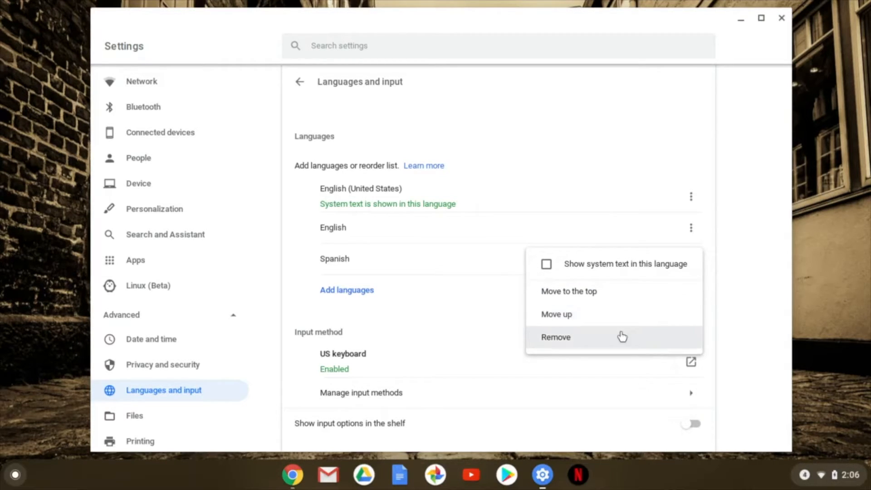
{"action": "mouse_move", "coordinate": [546, 264]}
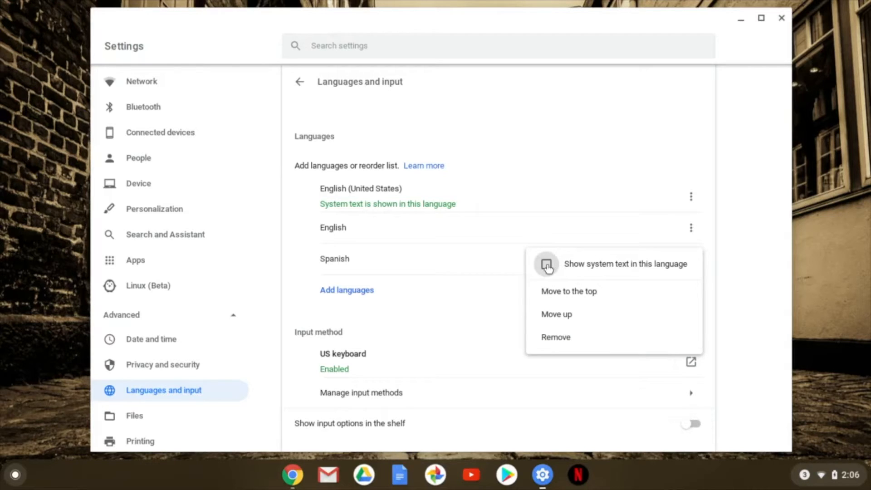
{"action": "left_click", "coordinate": [546, 264]}
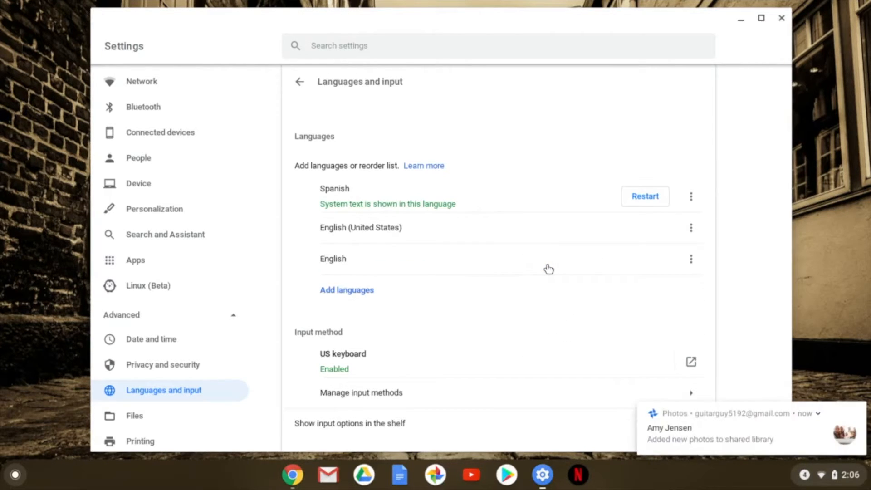
{"action": "left_click", "coordinate": [810, 415]}
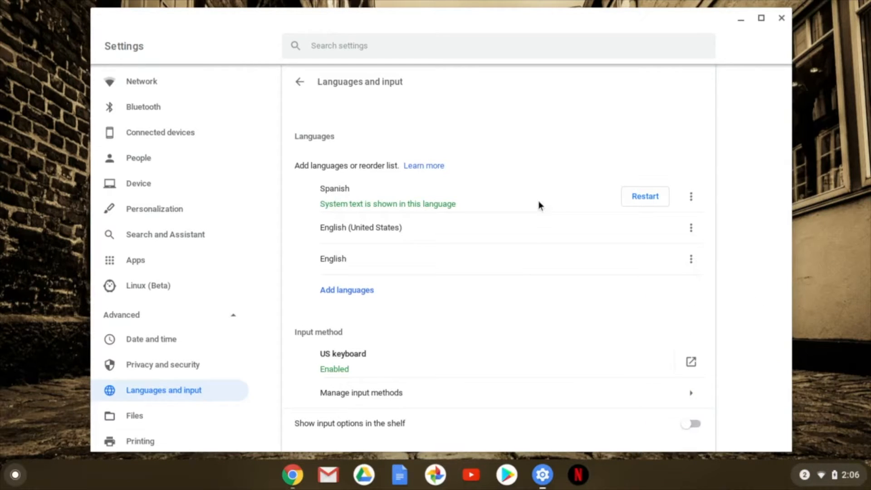
{"action": "mouse_move", "coordinate": [653, 201]}
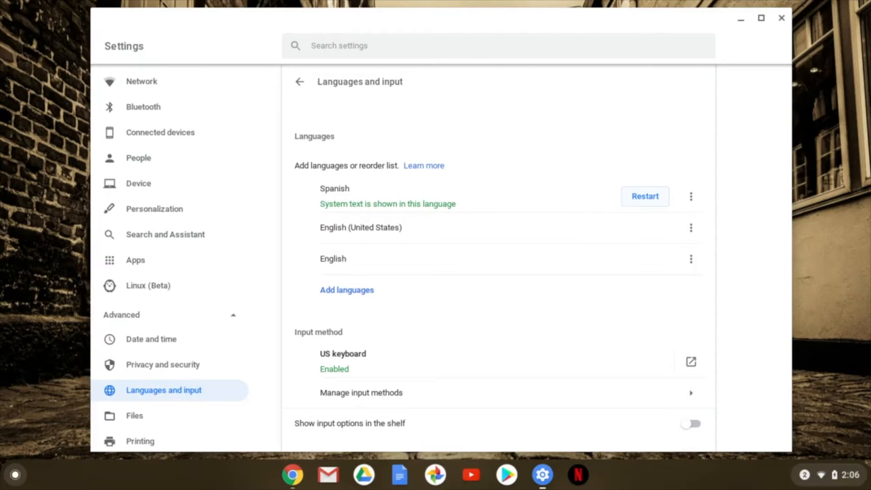
{"action": "mouse_move", "coordinate": [691, 196]}
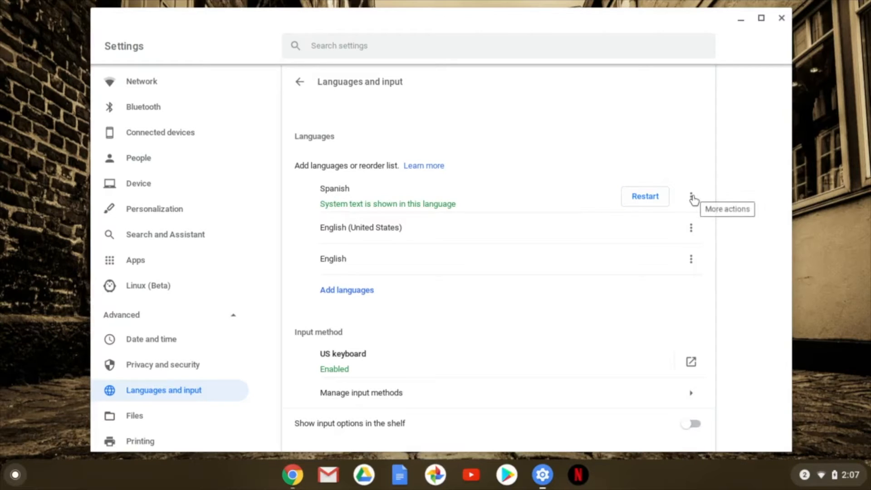
Move Spanish down below English (United States) via its More actions menu.
{"action": "left_click", "coordinate": [693, 199]}
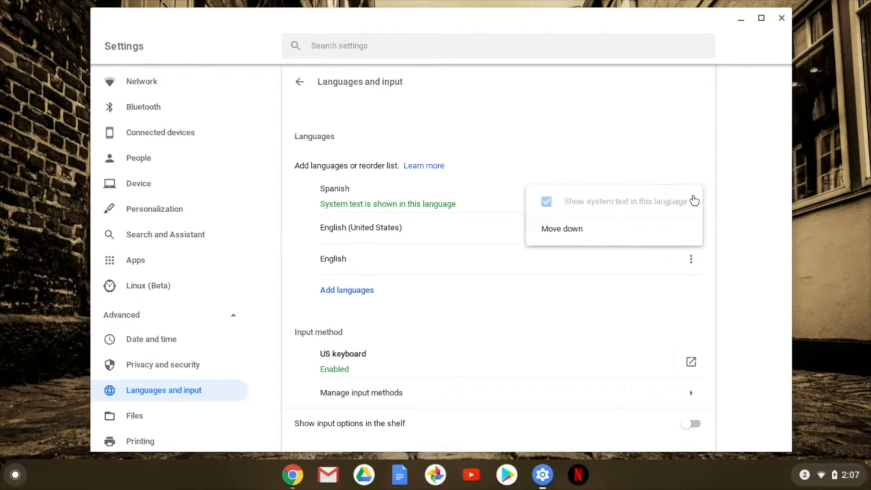
{"action": "left_click", "coordinate": [561, 228]}
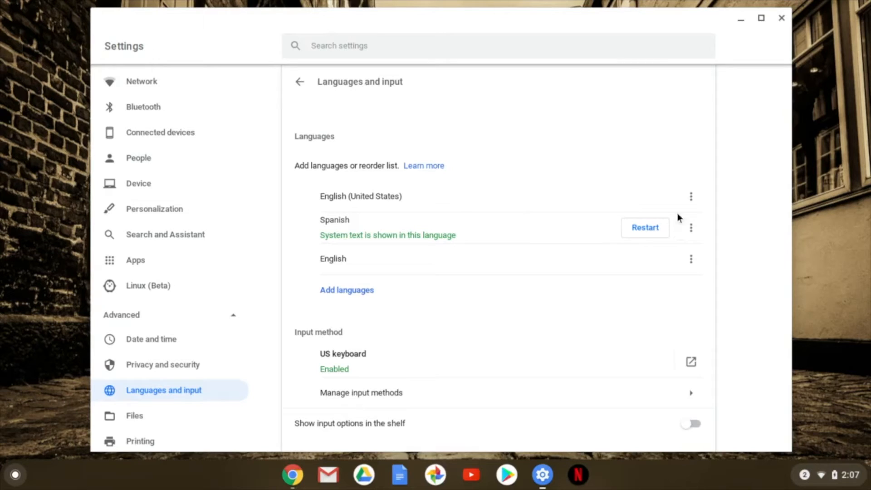
{"action": "left_click", "coordinate": [691, 228]}
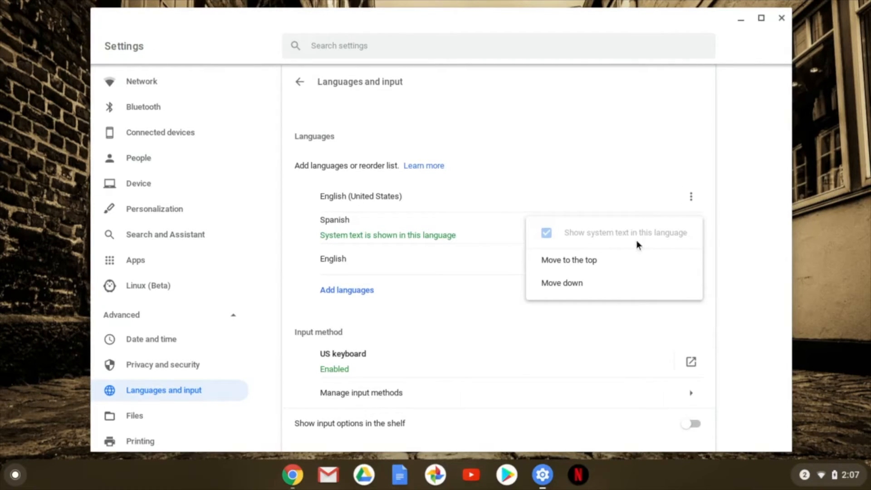
{"action": "mouse_move", "coordinate": [587, 158]}
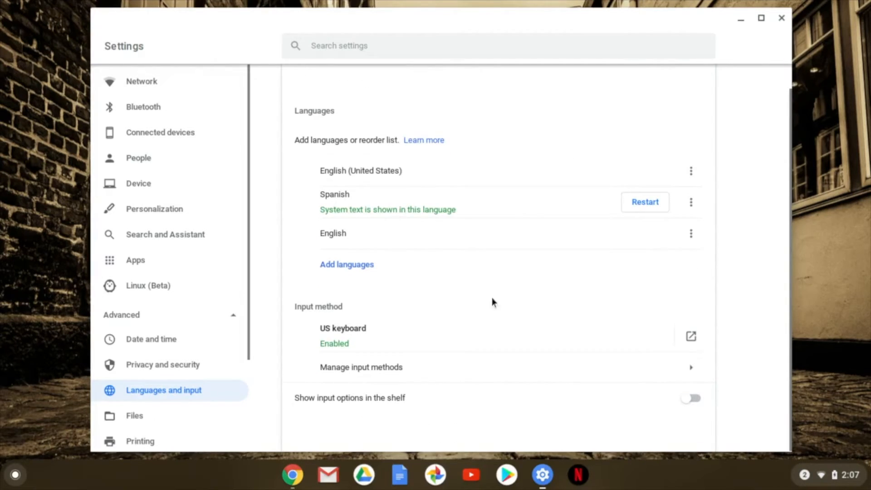
{"action": "mouse_move", "coordinate": [468, 370]}
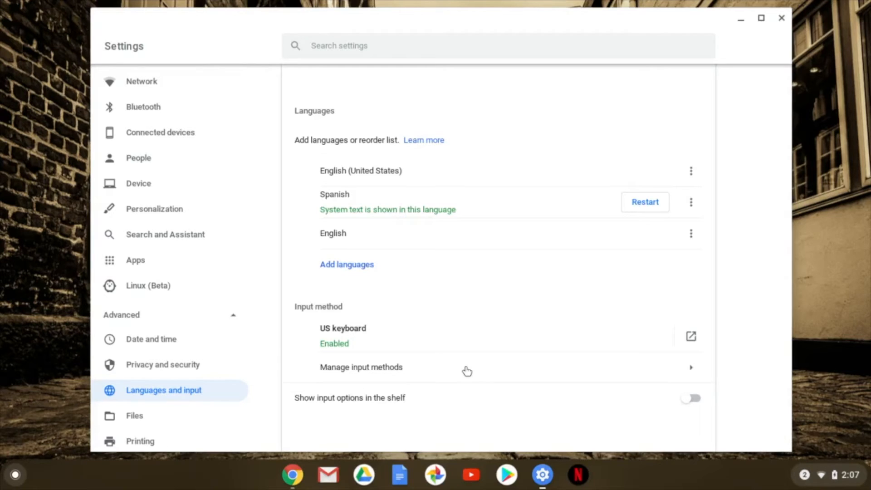
{"action": "mouse_move", "coordinate": [467, 371]}
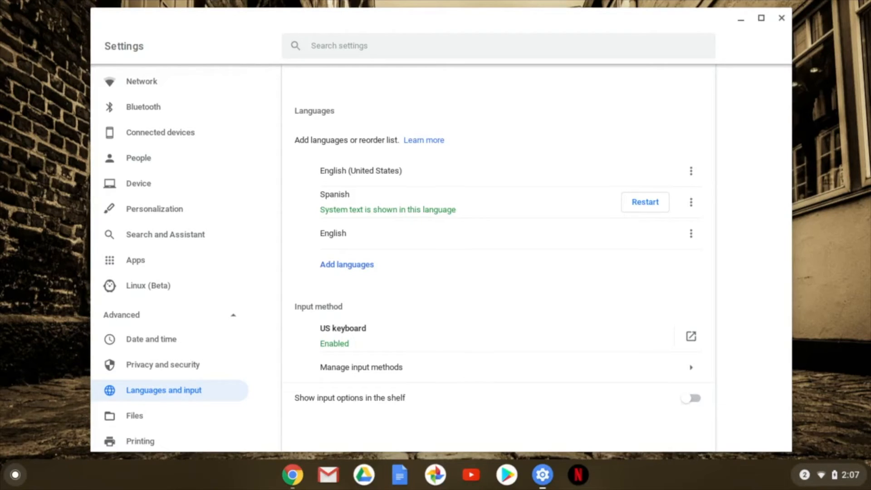
{"action": "mouse_move", "coordinate": [514, 367]}
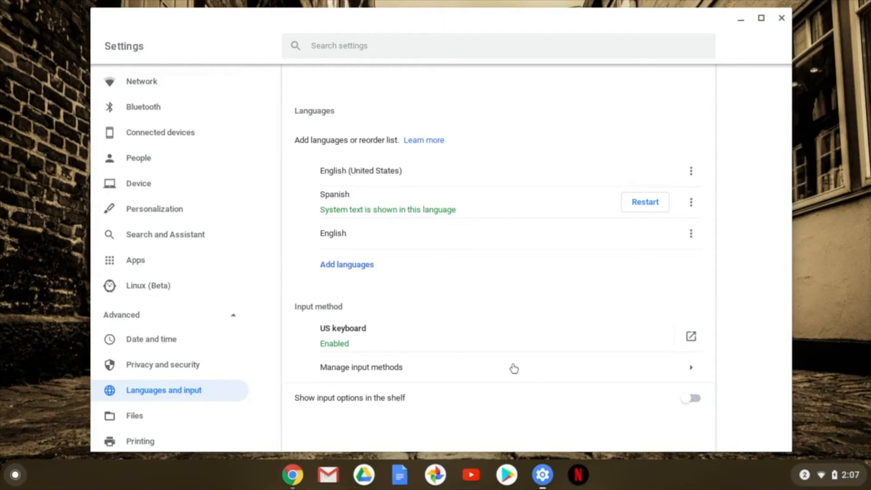
{"action": "mouse_move", "coordinate": [695, 372]}
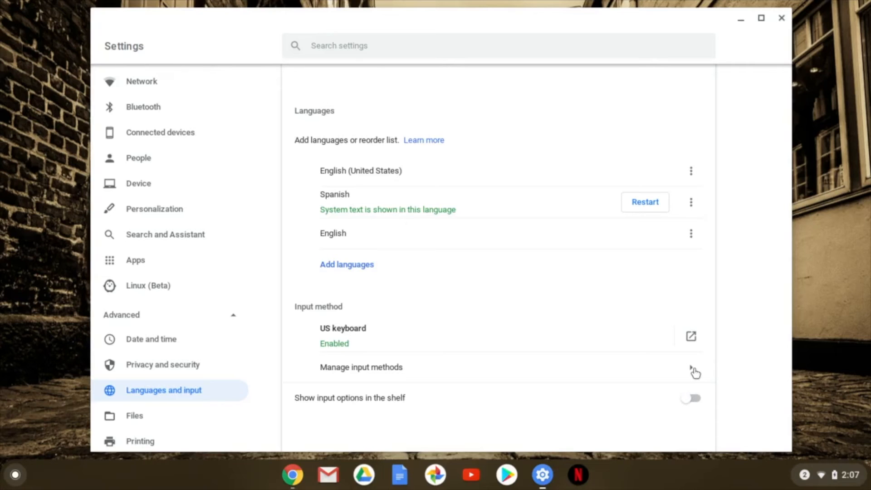
Browse the English and Spanish keyboard input methods, then close Settings.
{"action": "left_click", "coordinate": [361, 366]}
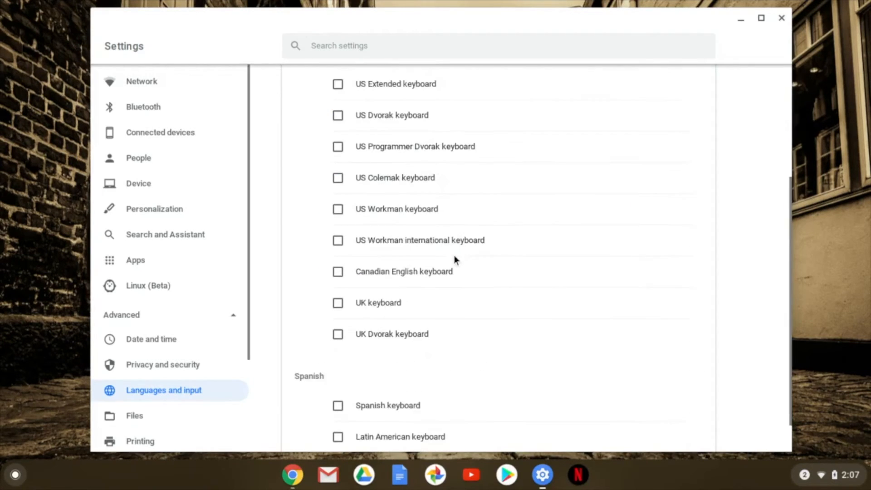
{"action": "scroll", "scroll_direction": "down", "scroll_amount": 3}
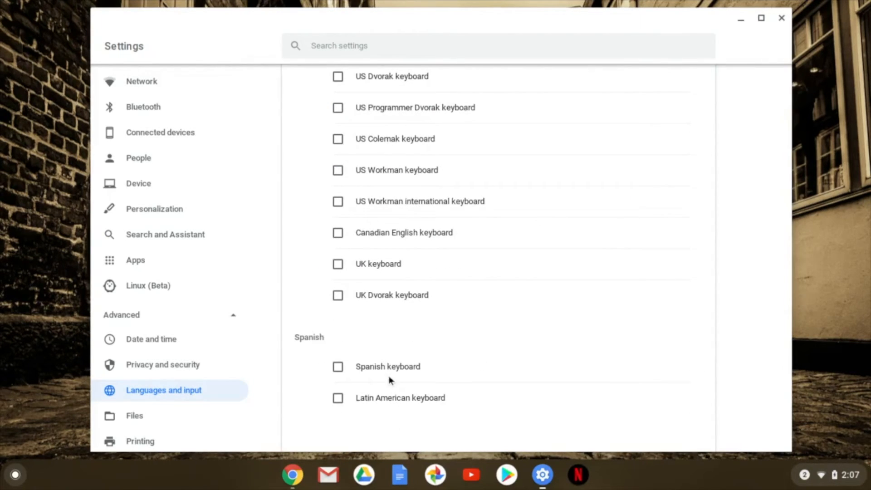
{"action": "scroll", "scroll_direction": "down", "scroll_amount": 3}
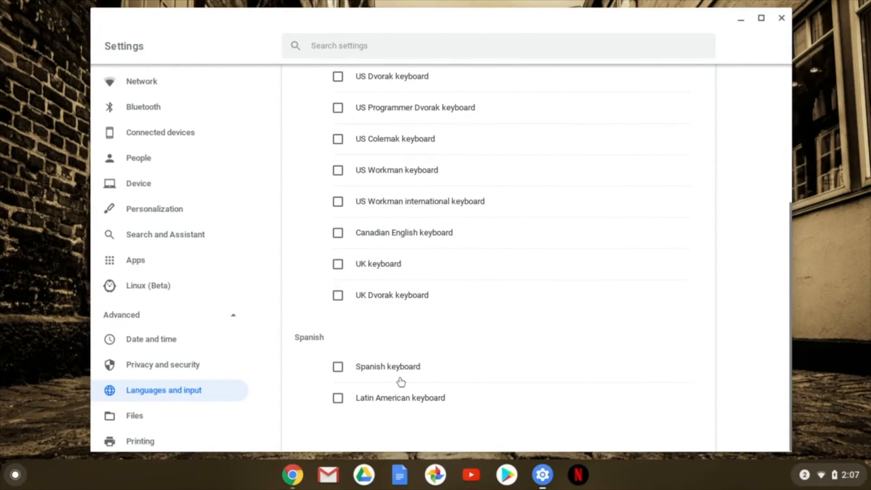
{"action": "mouse_move", "coordinate": [376, 376]}
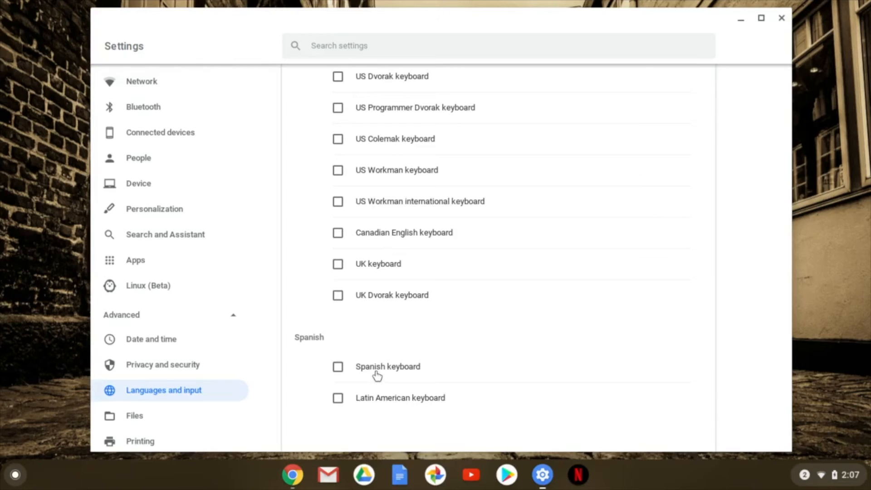
{"action": "scroll", "scroll_direction": "up", "scroll_amount": 3}
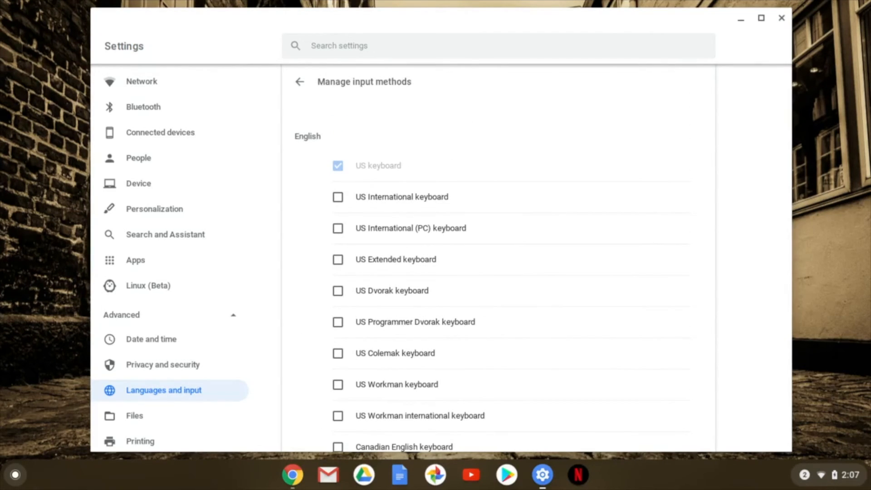
{"action": "scroll", "scroll_direction": "down", "scroll_amount": 3}
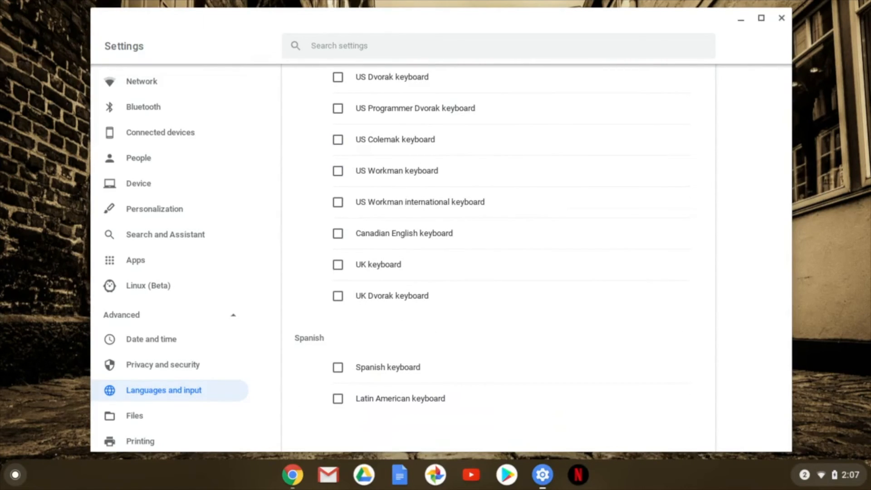
{"action": "scroll", "scroll_direction": "up", "scroll_amount": 3}
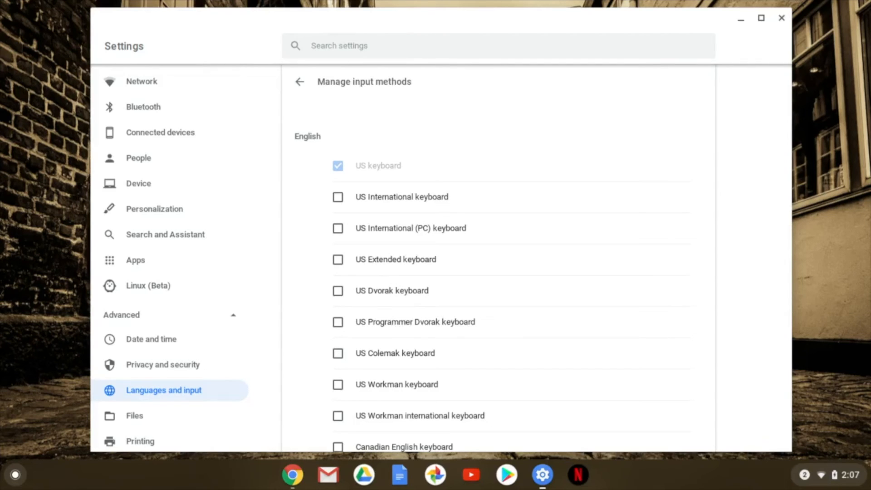
{"action": "left_click", "coordinate": [782, 18]}
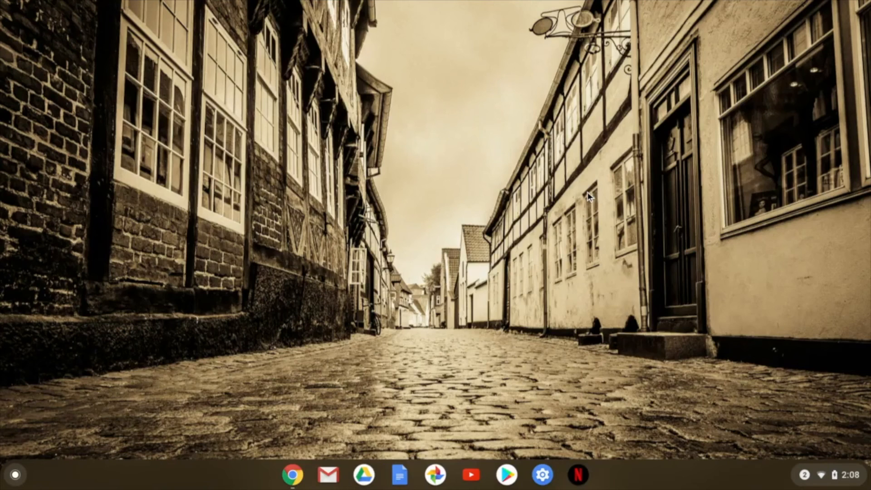